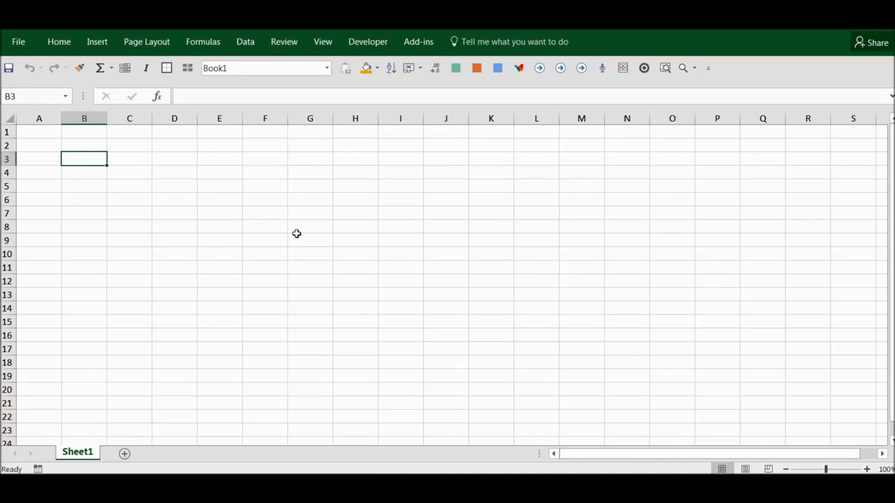
mouse_move(302, 193)
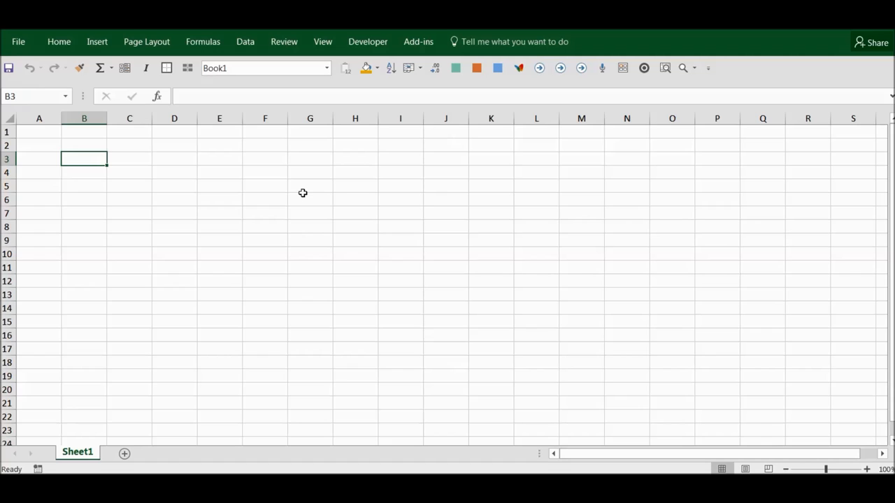
mouse_move(302, 194)
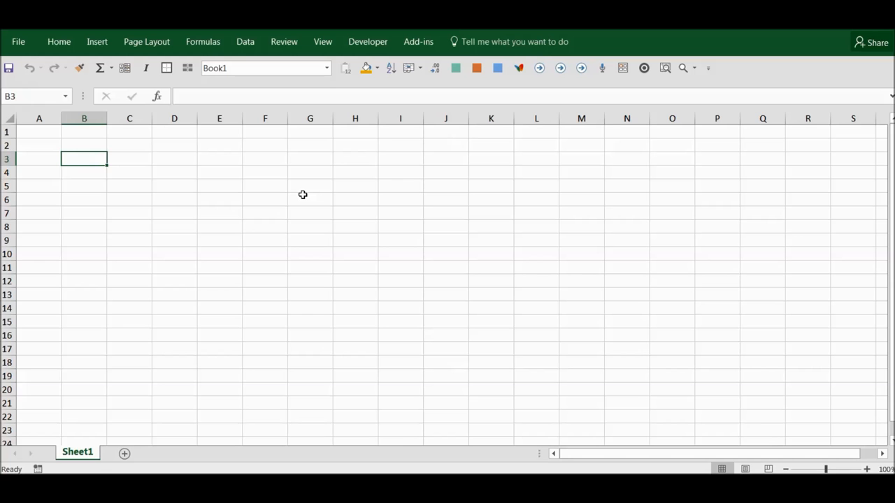
Reach the Excel Options dialog from the File menu, landing on General settings
left_click(265, 185)
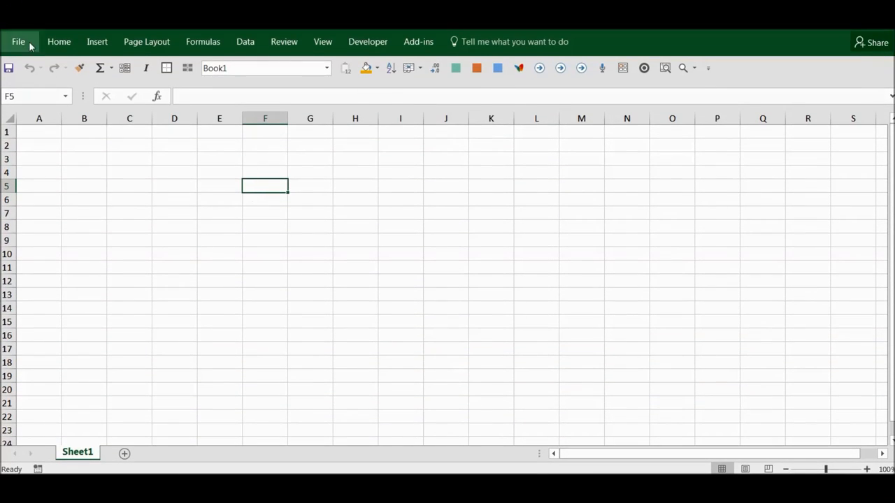
left_click(18, 42)
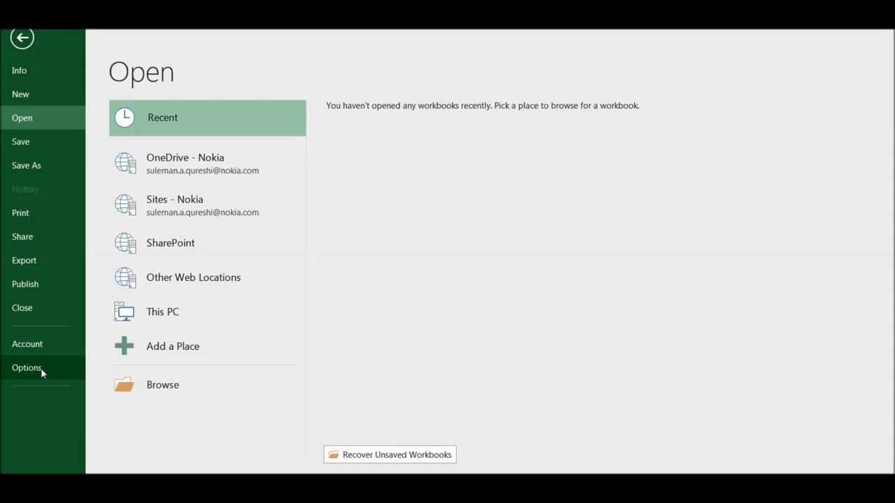
left_click(28, 367)
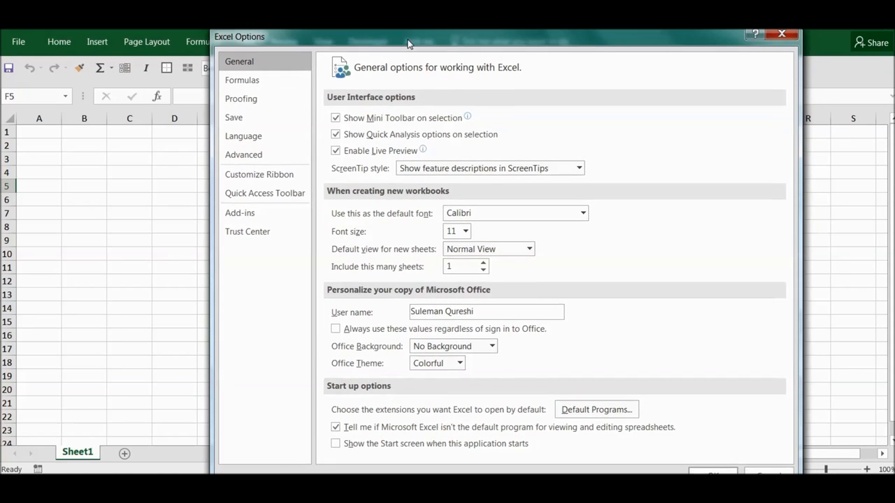
mouse_move(644, 128)
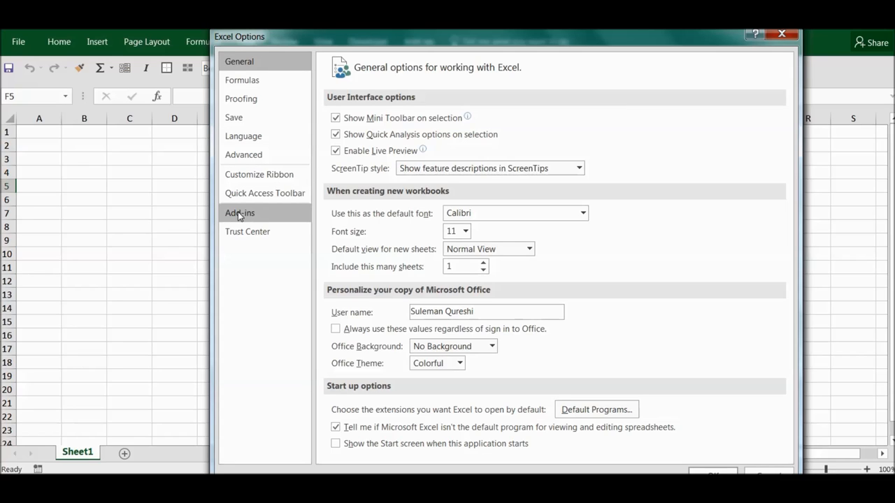
mouse_move(243, 219)
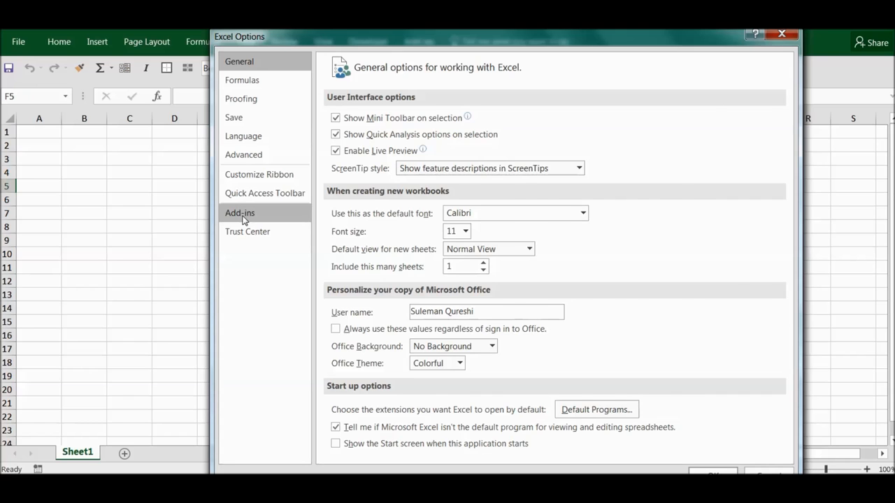
Show the Add-ins page and scroll through the active, inactive and disabled add-ins
left_click(241, 212)
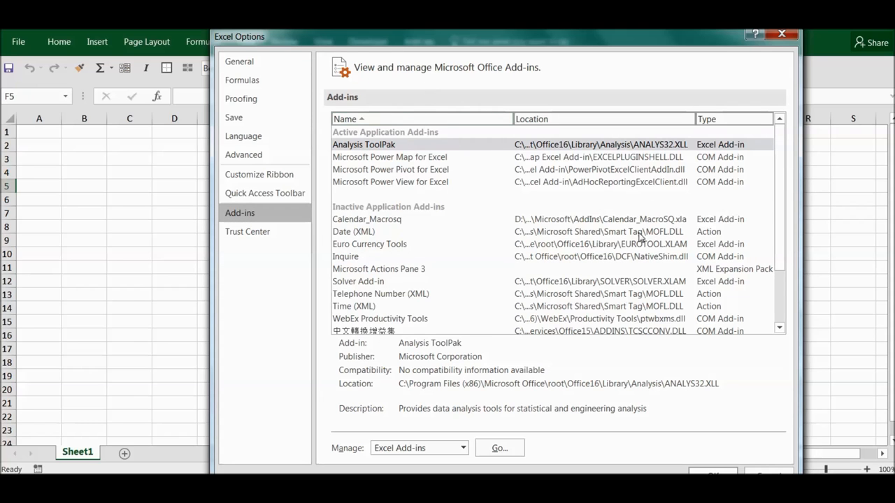
mouse_move(397, 169)
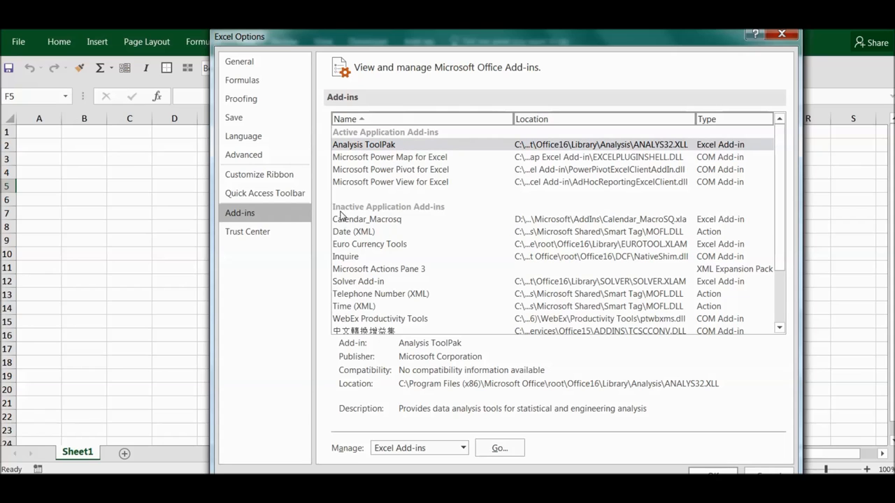
scroll("down", 3)
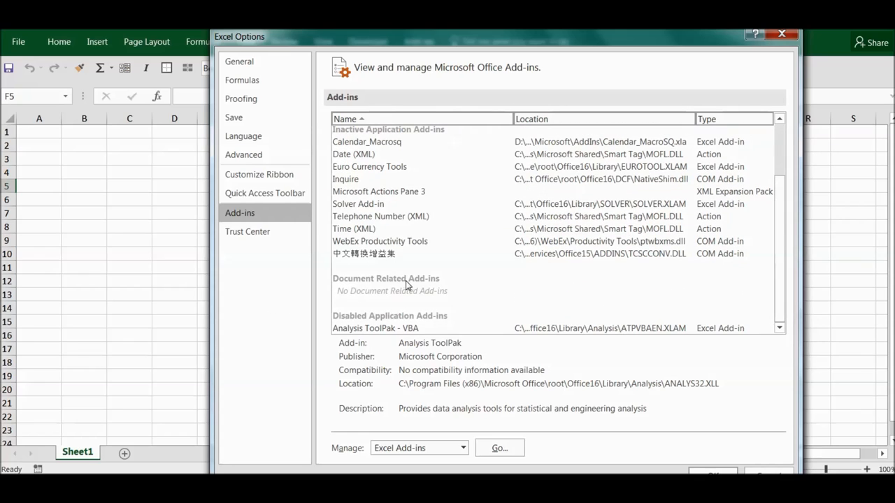
mouse_move(398, 320)
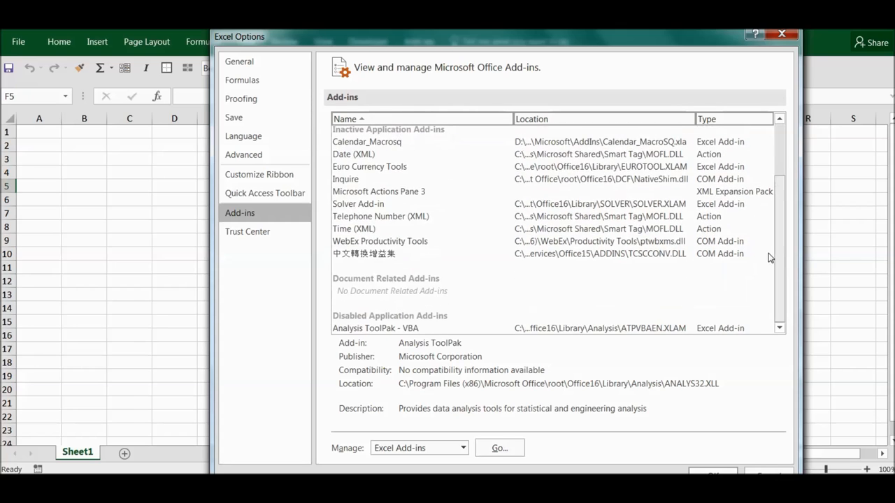
mouse_move(385, 355)
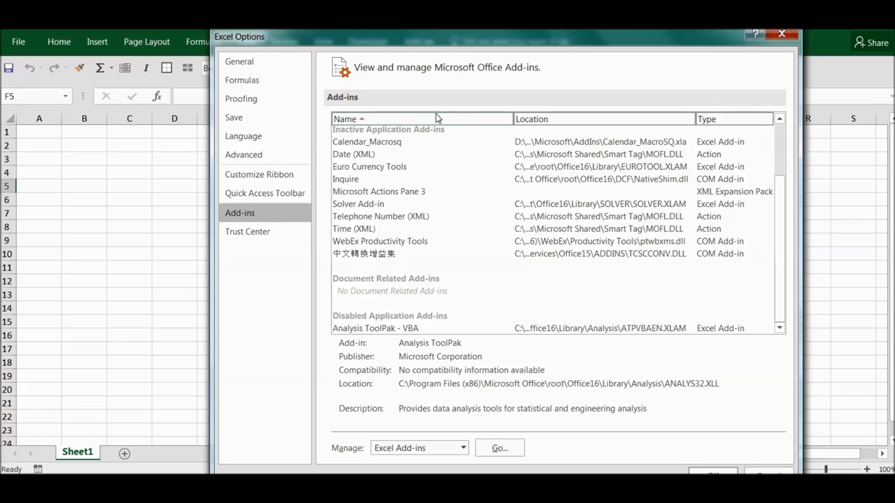
mouse_move(364, 470)
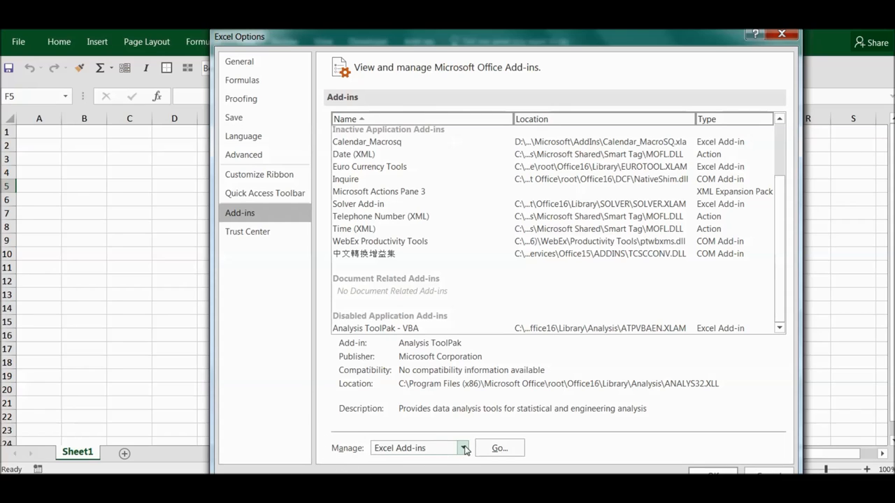
Manage Disabled Items and re-enable the atpvbaen.xlam add-in, then close the list
left_click(463, 447)
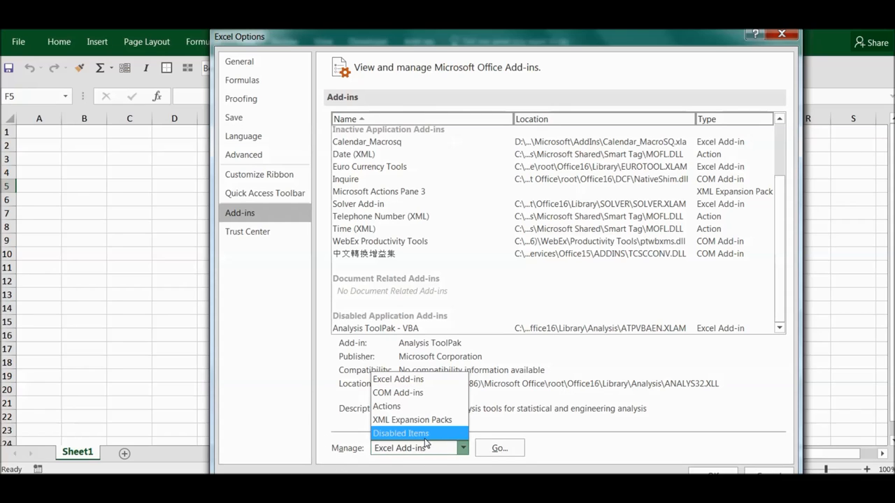
left_click(400, 434)
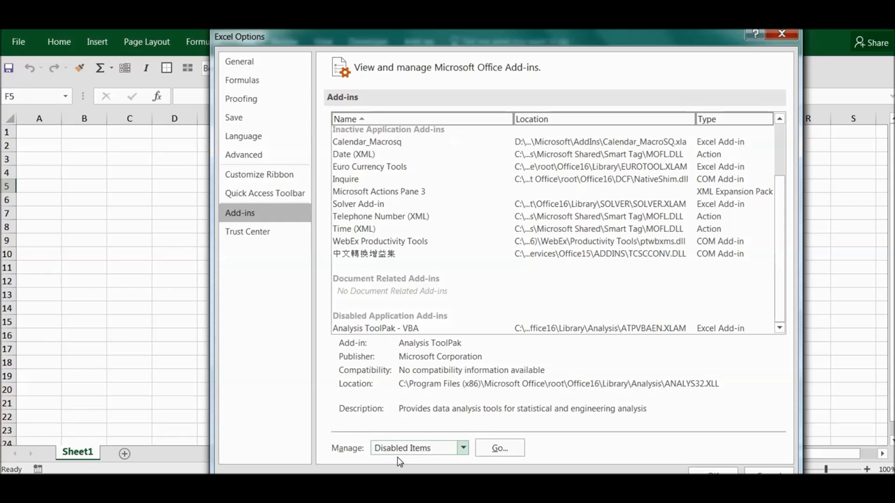
left_click(499, 448)
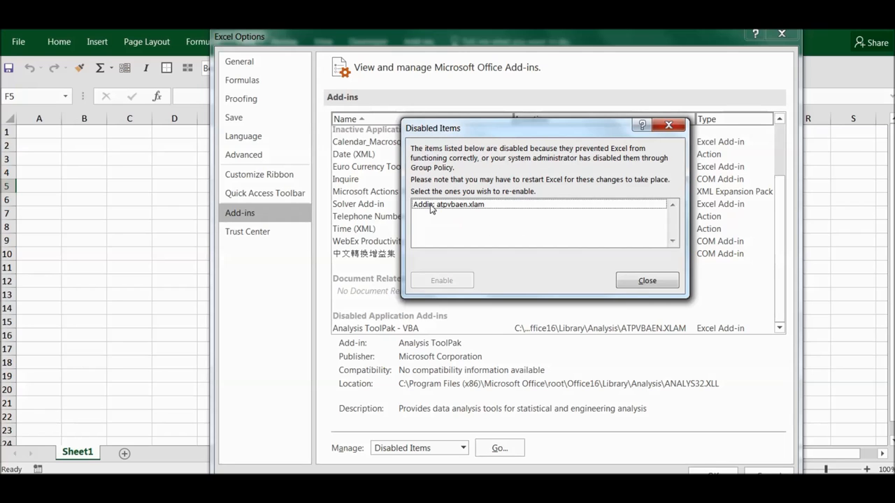
left_click(447, 204)
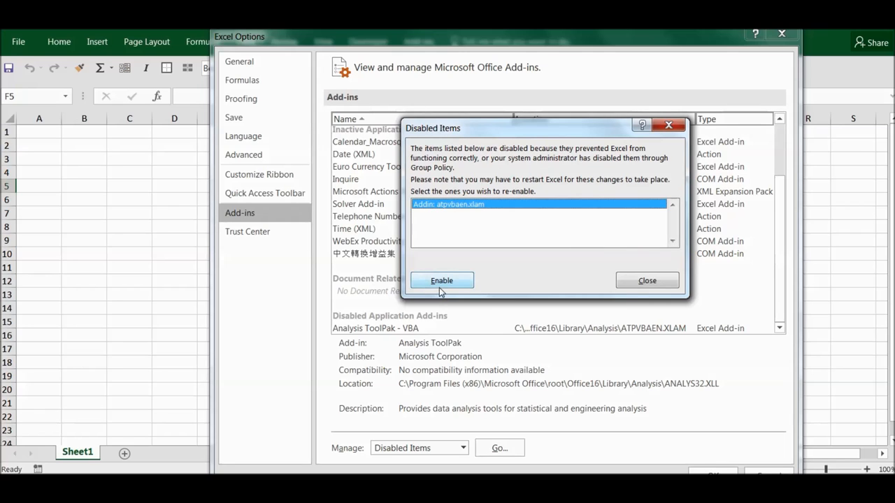
left_click(441, 280)
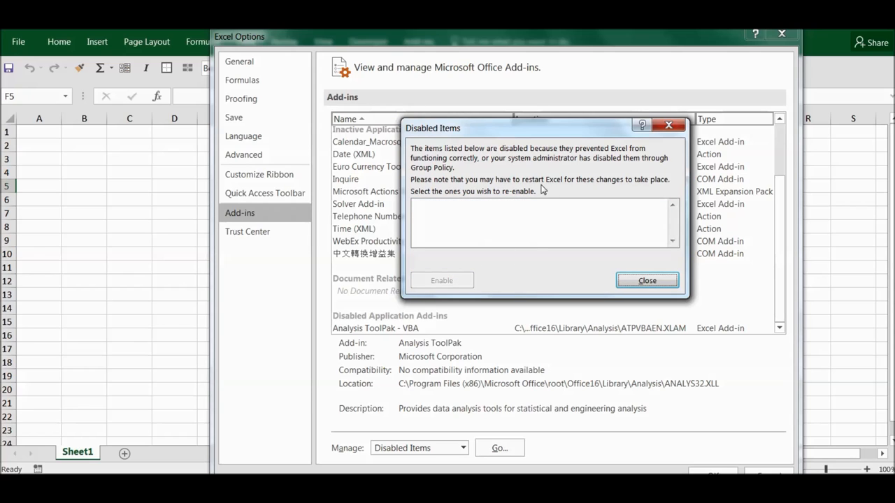
left_click(646, 279)
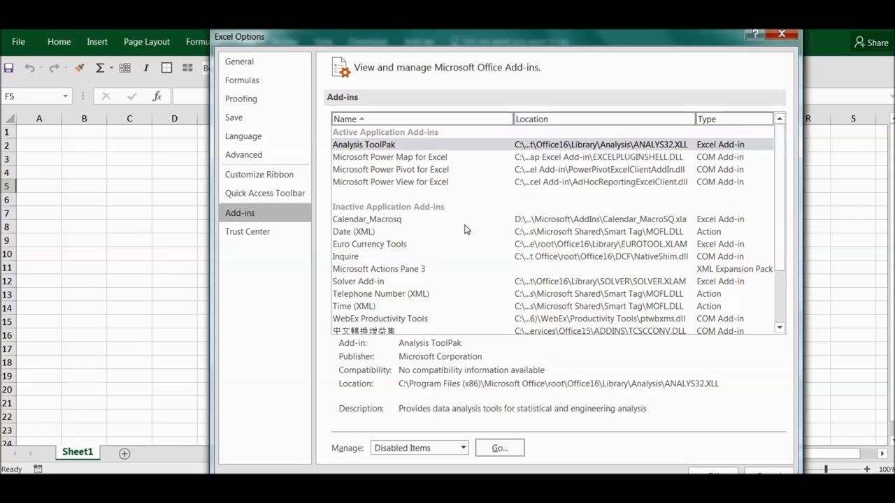
Review details of the Microsoft Power View and Power Map add-ins
left_click(391, 181)
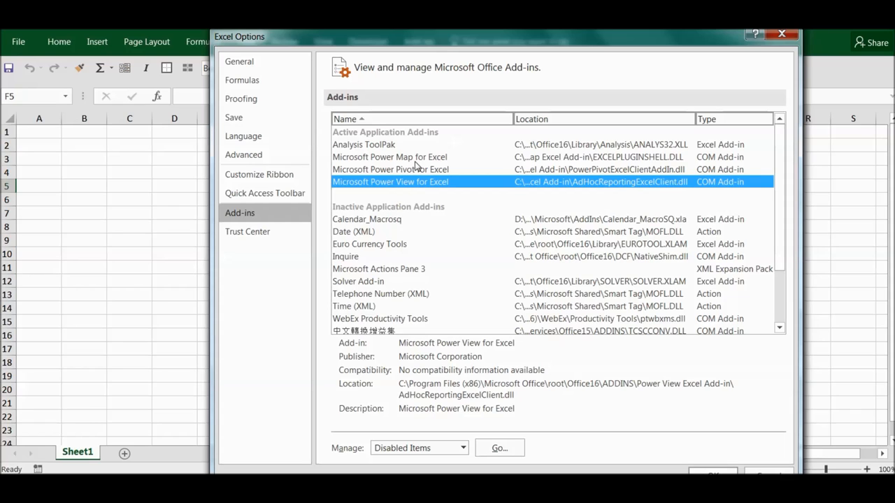
left_click(388, 156)
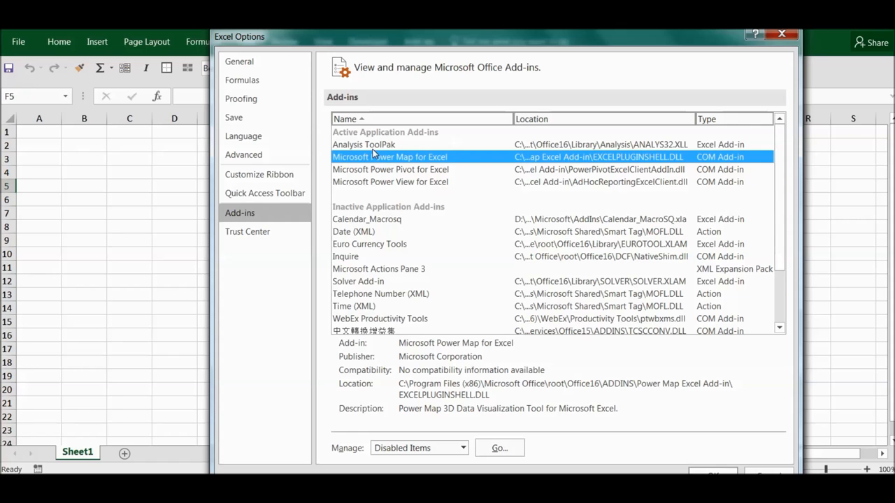
mouse_move(422, 44)
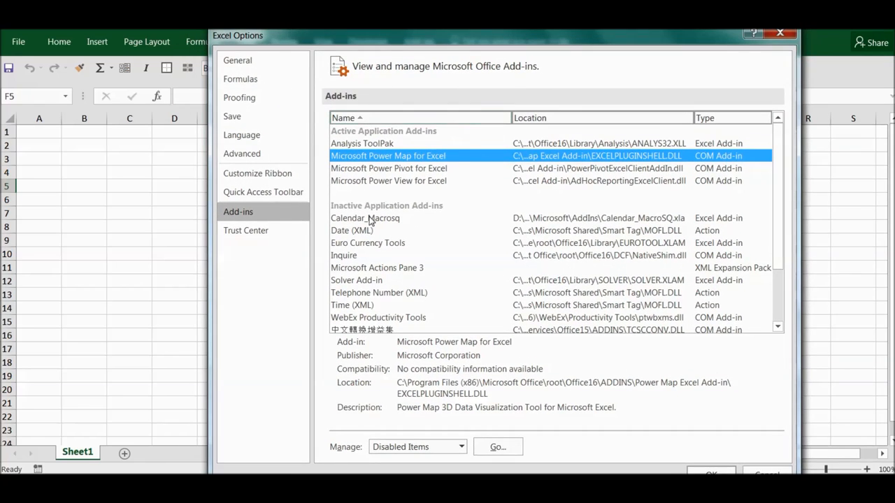
mouse_move(377, 151)
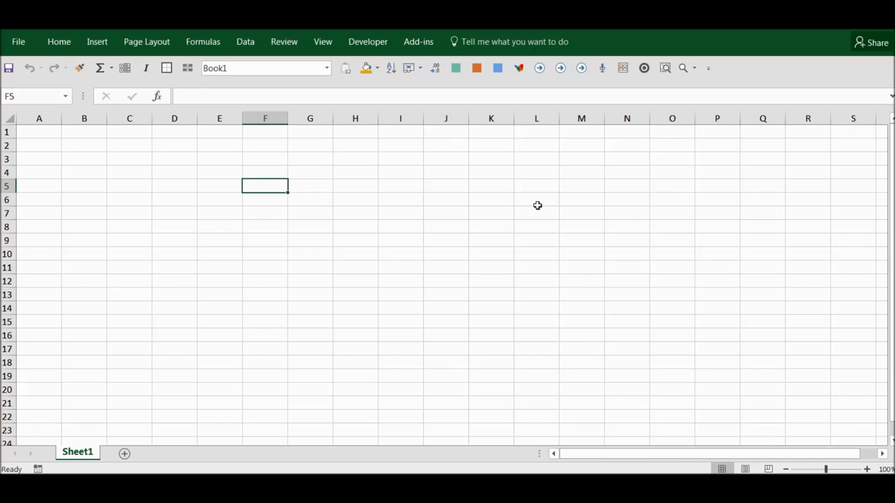
mouse_move(95, 57)
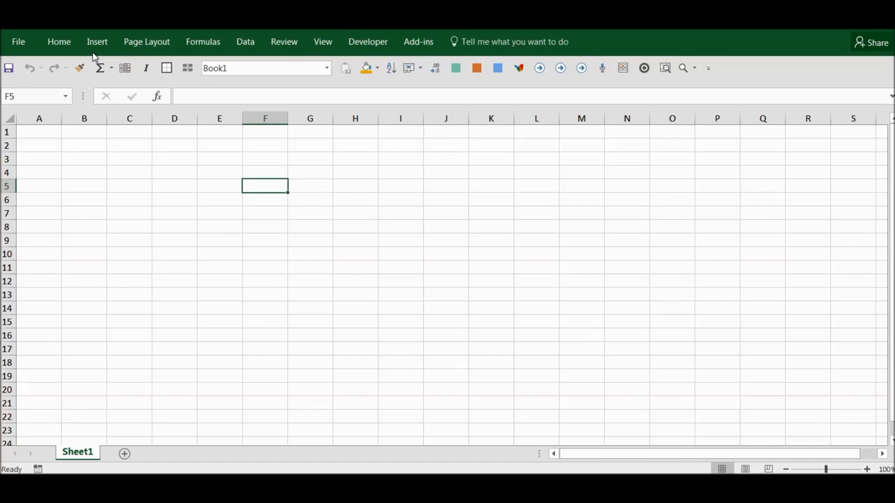
mouse_move(96, 42)
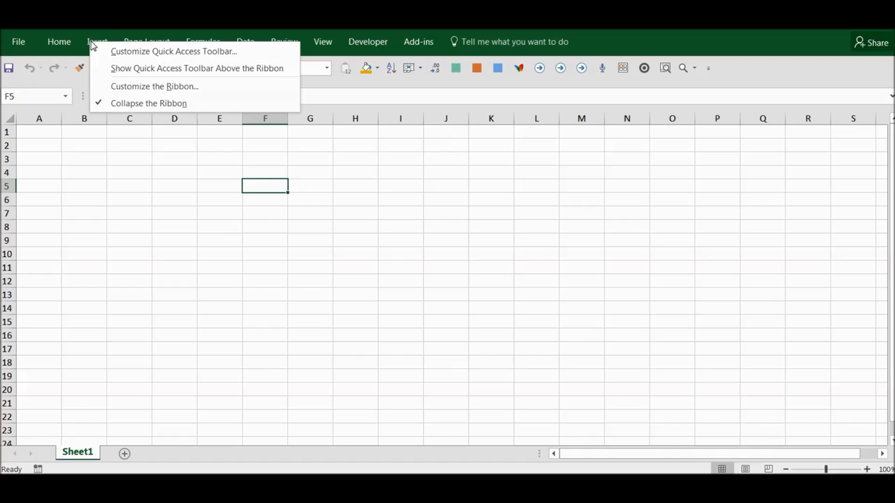
mouse_move(154, 87)
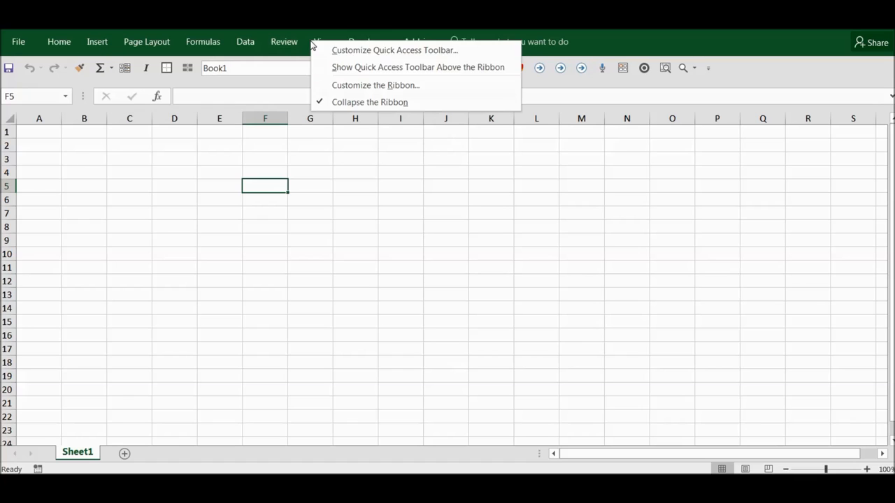
mouse_move(390, 88)
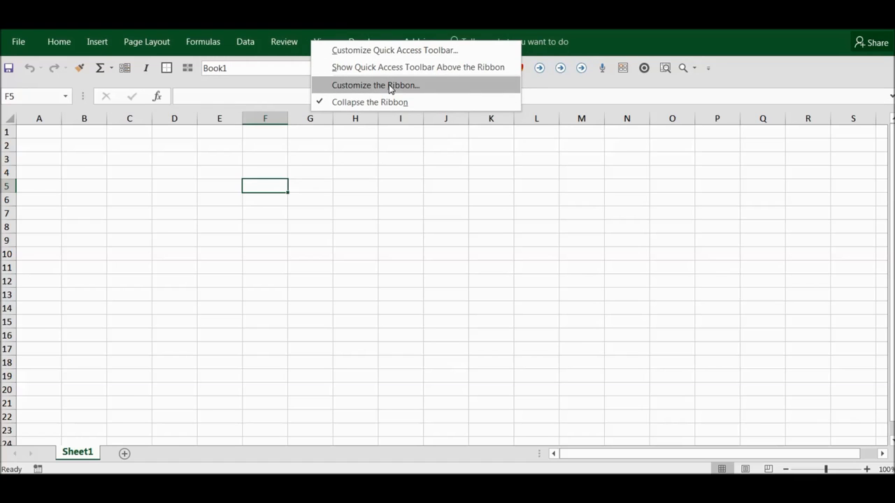
Reopen Excel Options on the Customize the Ribbon page listing the main tabs
left_click(374, 85)
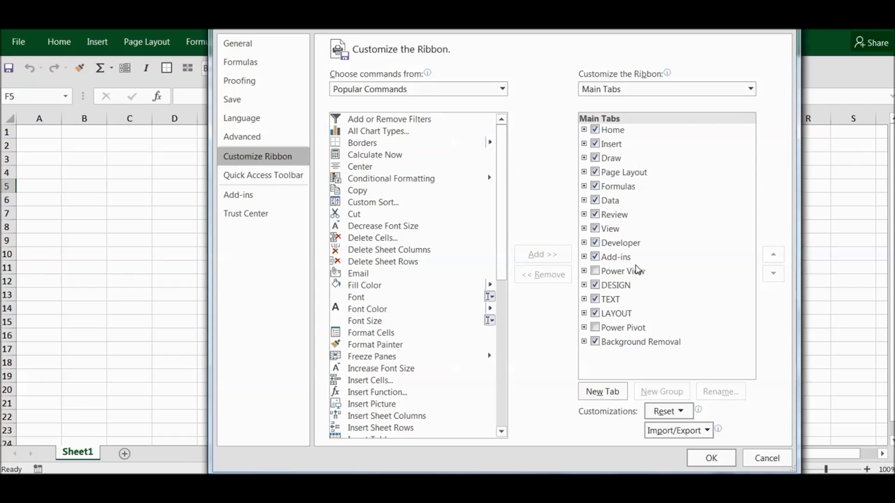
Enable the Power View and Power Pivot main tabs, apply, and show the Power Pivot tools
left_click(596, 271)
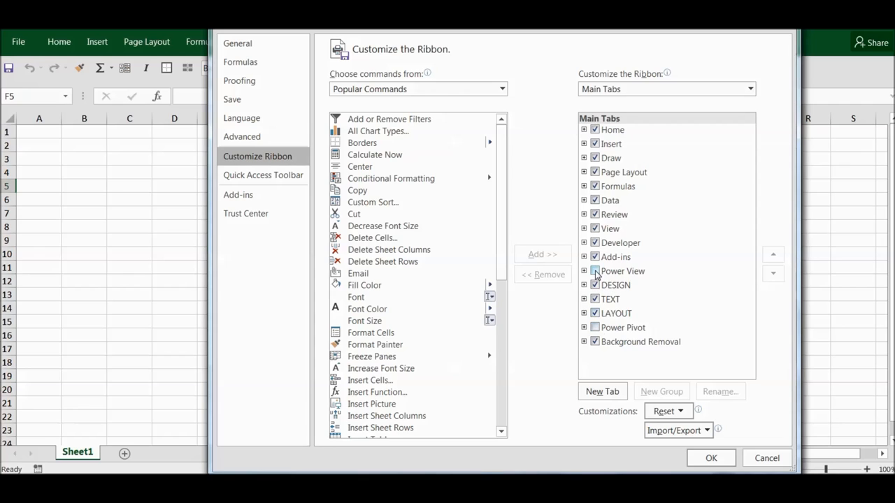
left_click(623, 328)
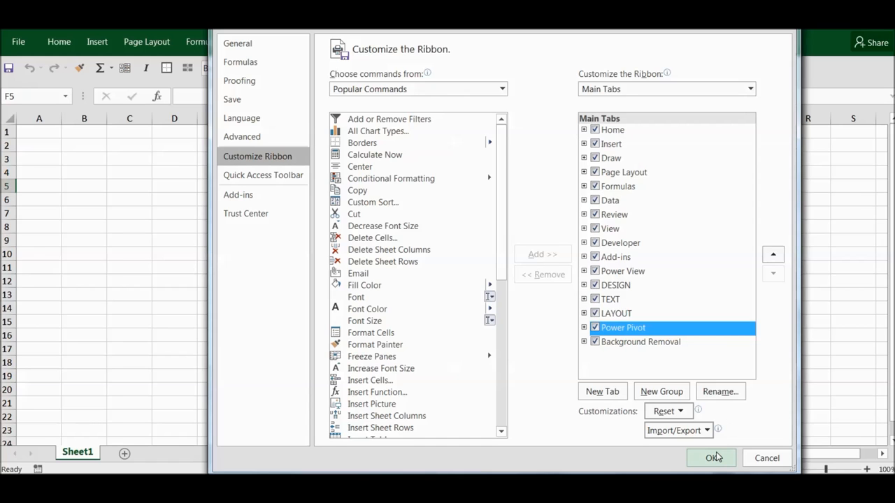
left_click(712, 459)
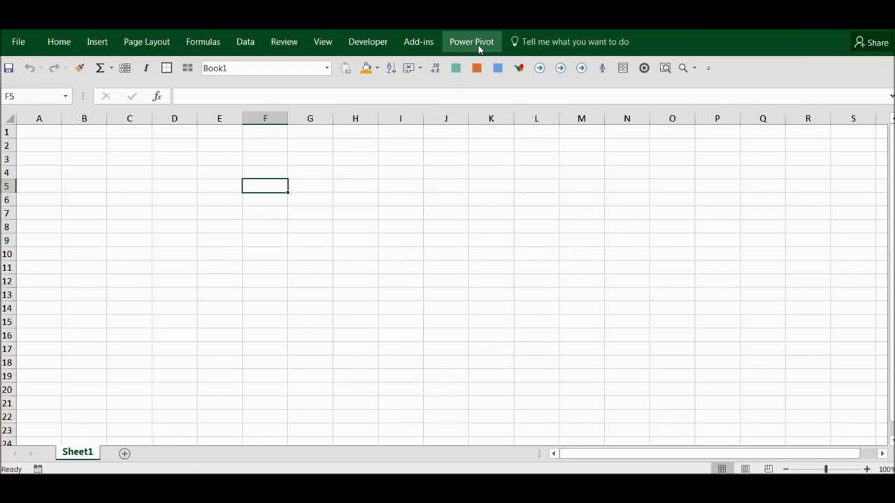
left_click(471, 42)
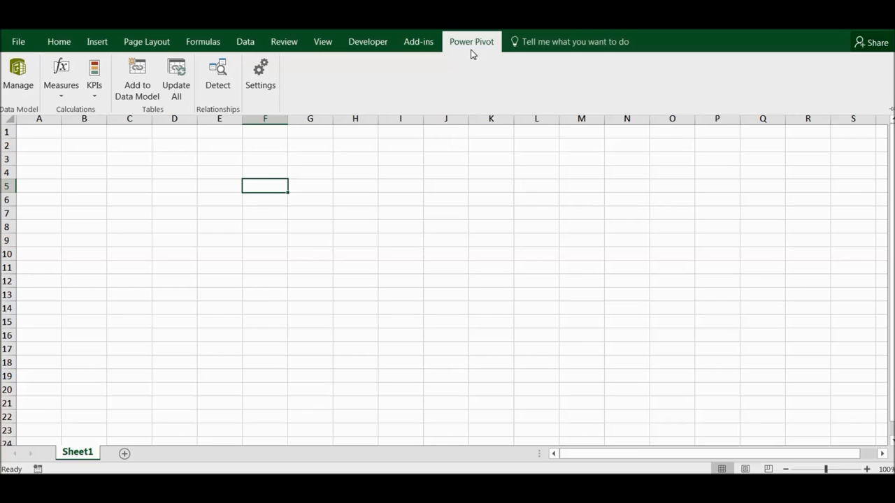
mouse_move(193, 76)
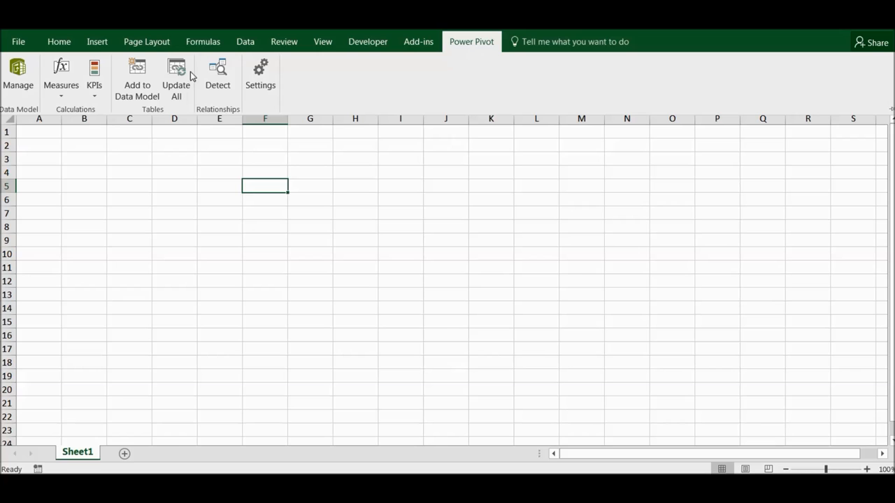
left_click(17, 42)
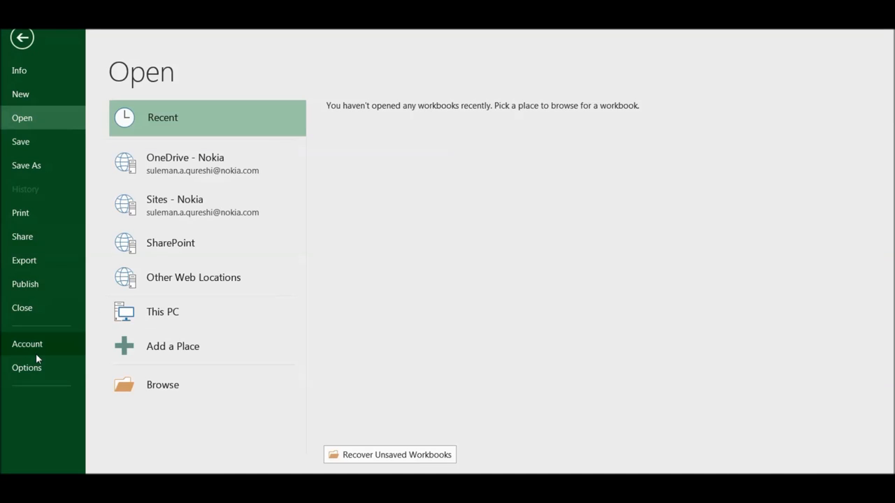
left_click(27, 368)
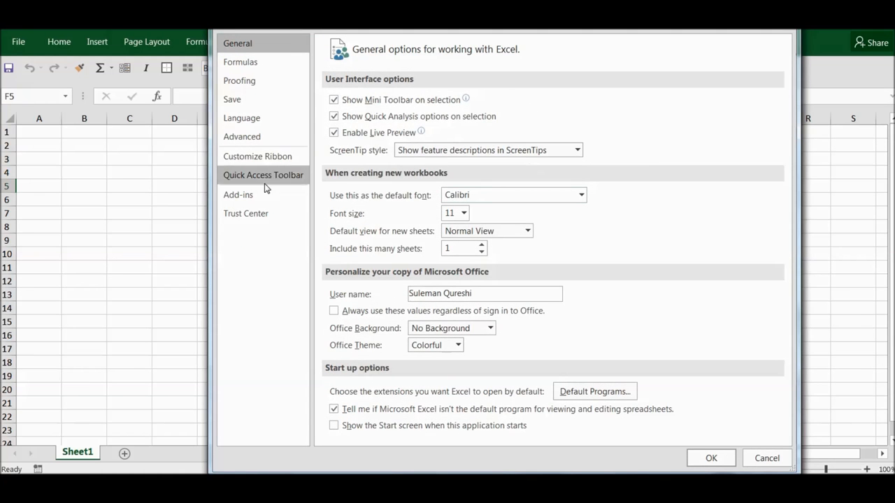
left_click(238, 194)
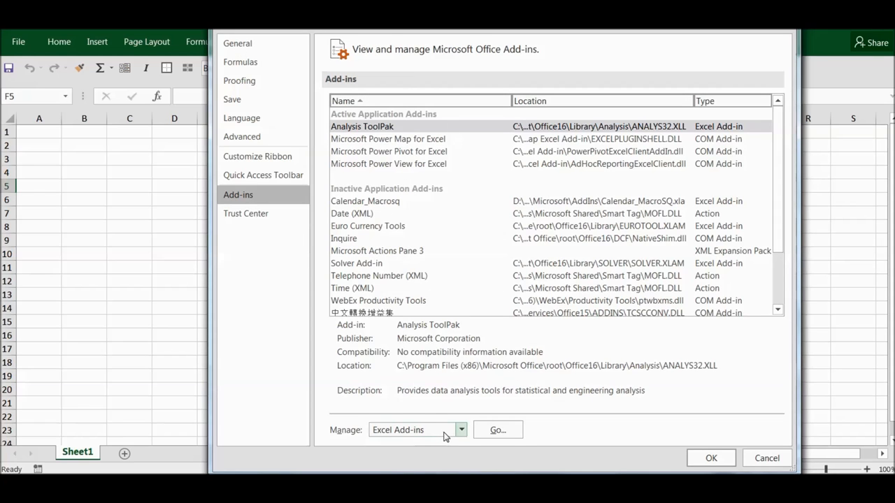
left_click(412, 431)
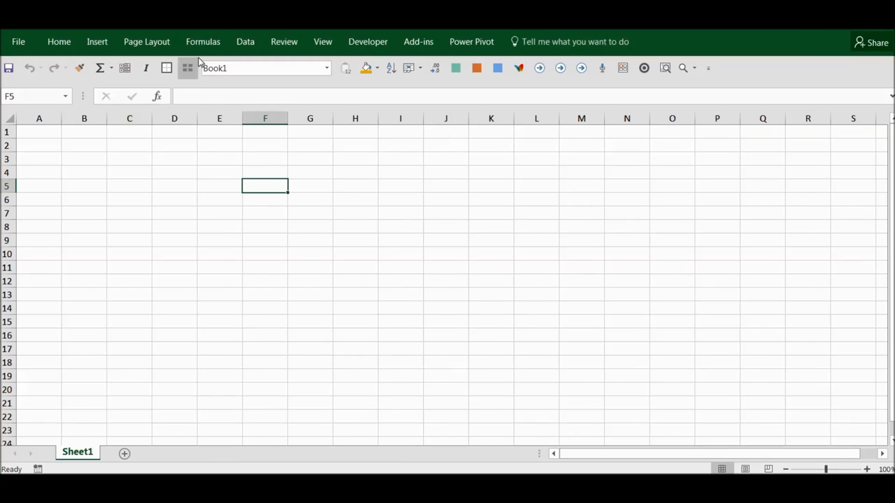
right_click(202, 61)
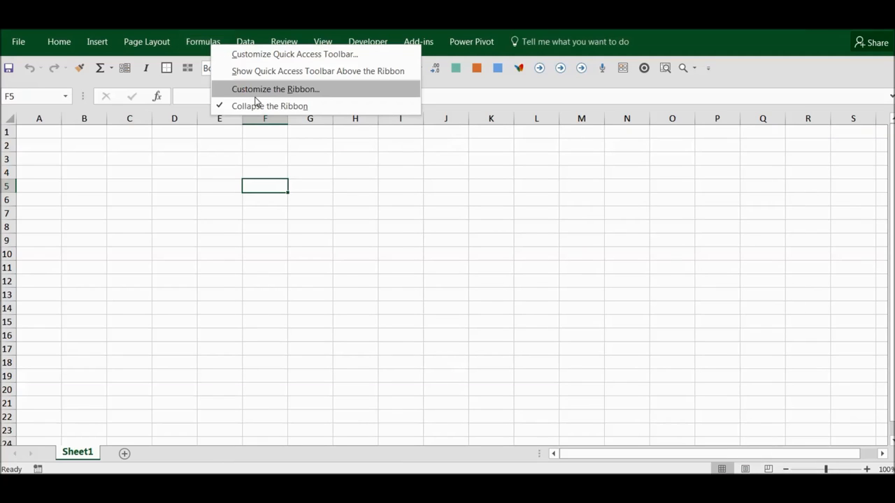
left_click(275, 90)
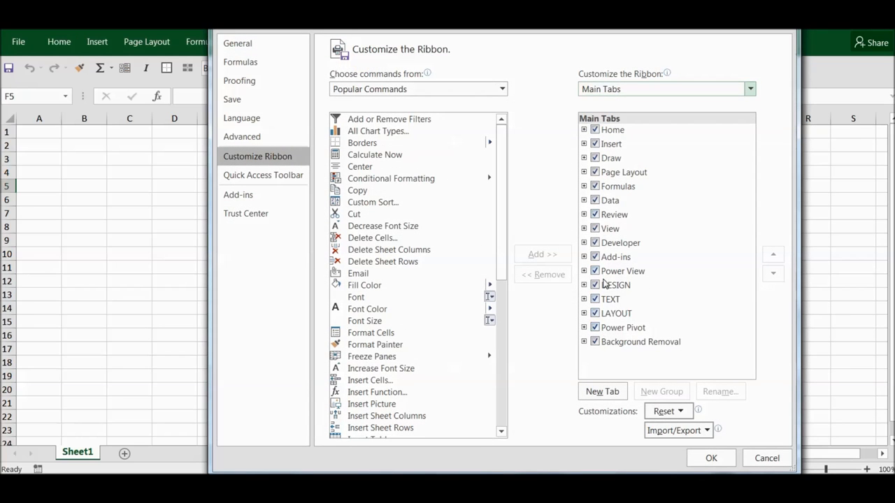
left_click(622, 272)
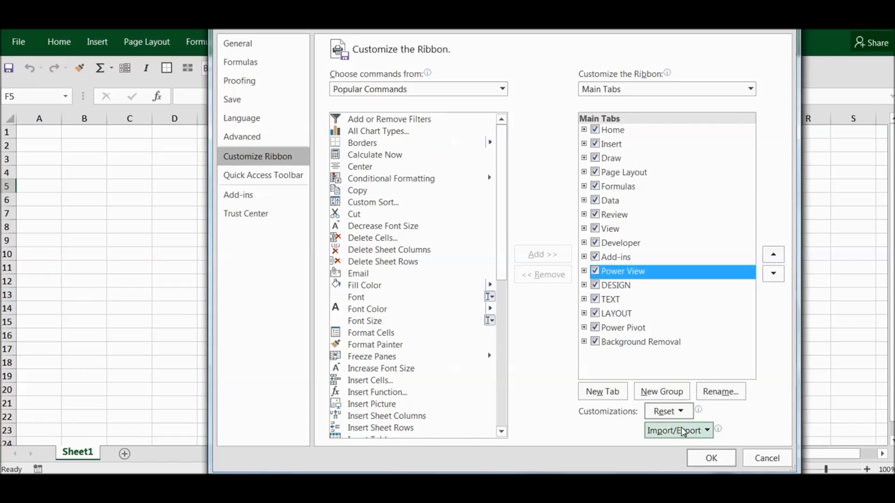
left_click(710, 458)
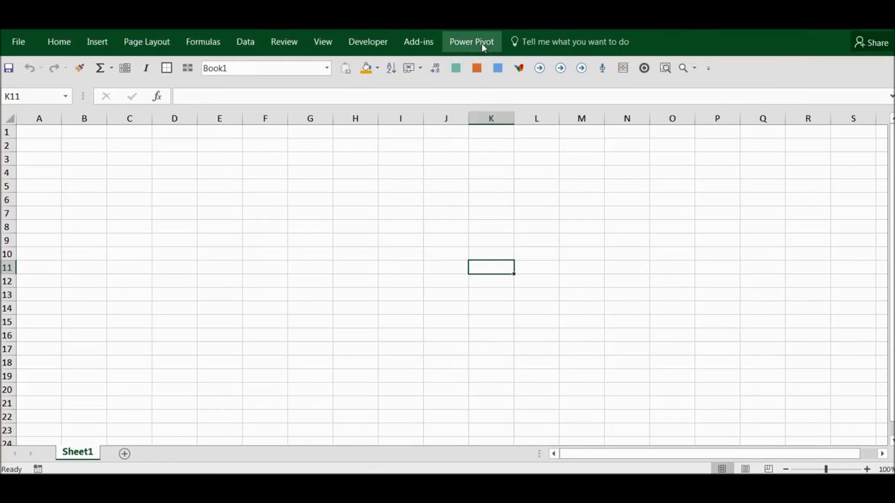